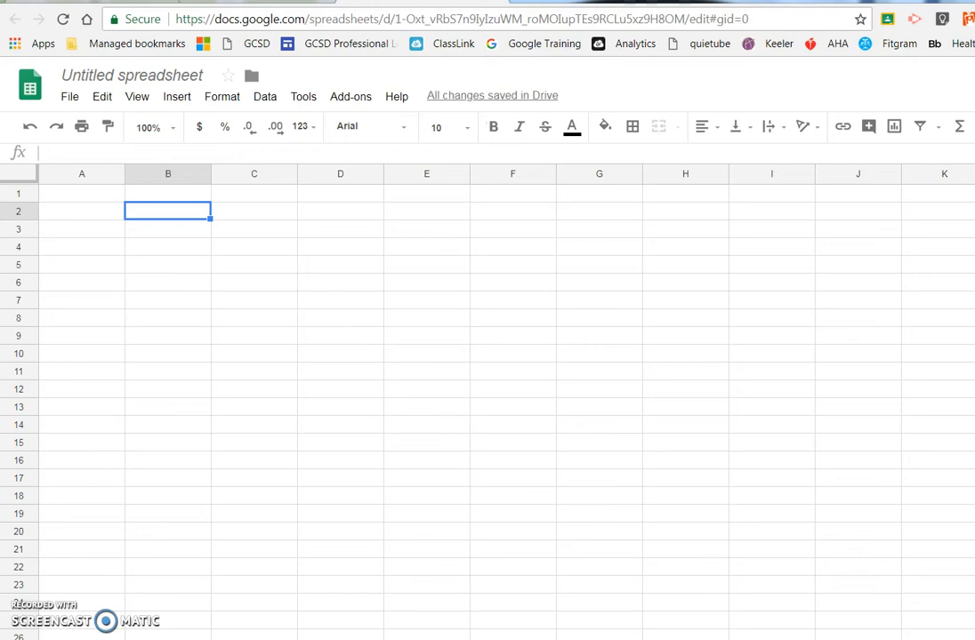
pyautogui.moveTo(41, 481)
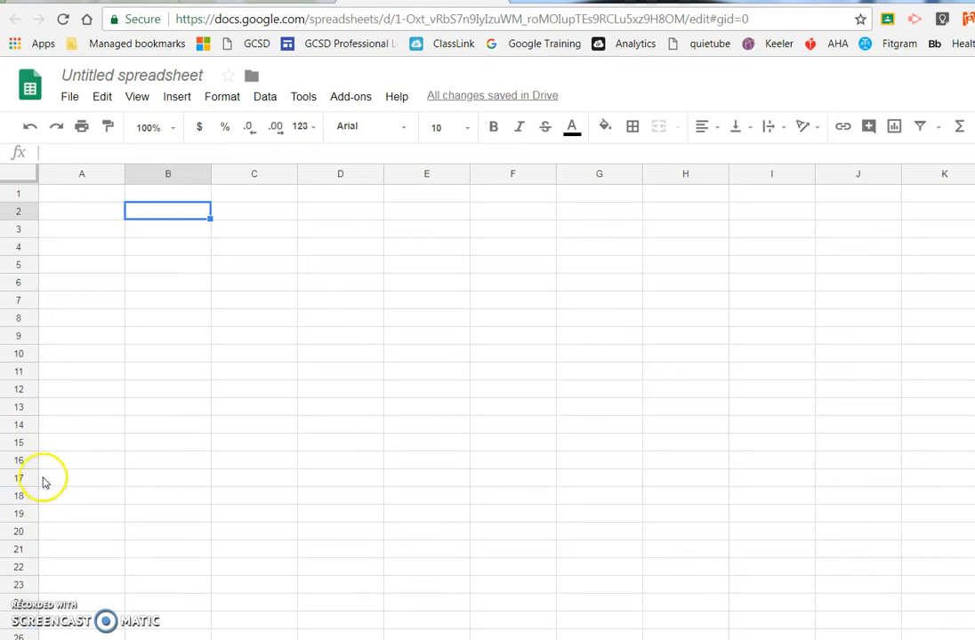
pyautogui.moveTo(171, 217)
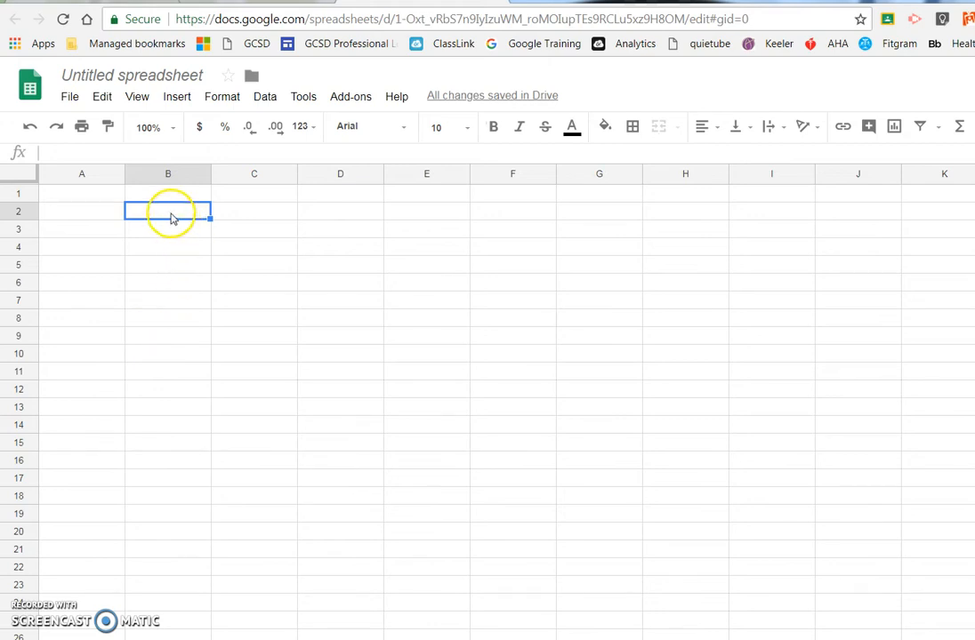
# - Paste the copied school abbreviations, AES through WHS, into cells B2:B20
pyautogui.click(167, 194)
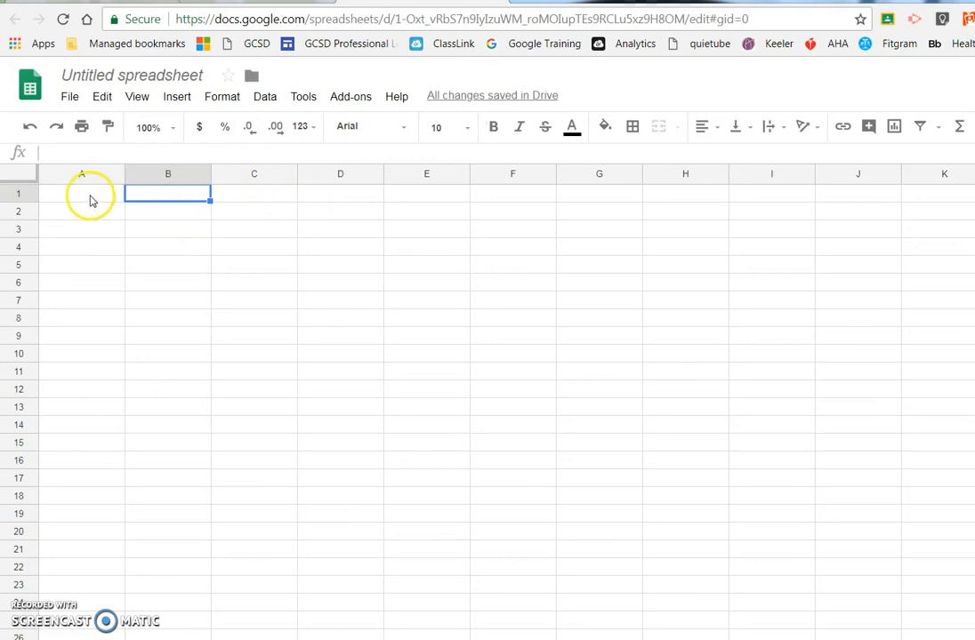
pyautogui.moveTo(349, 216)
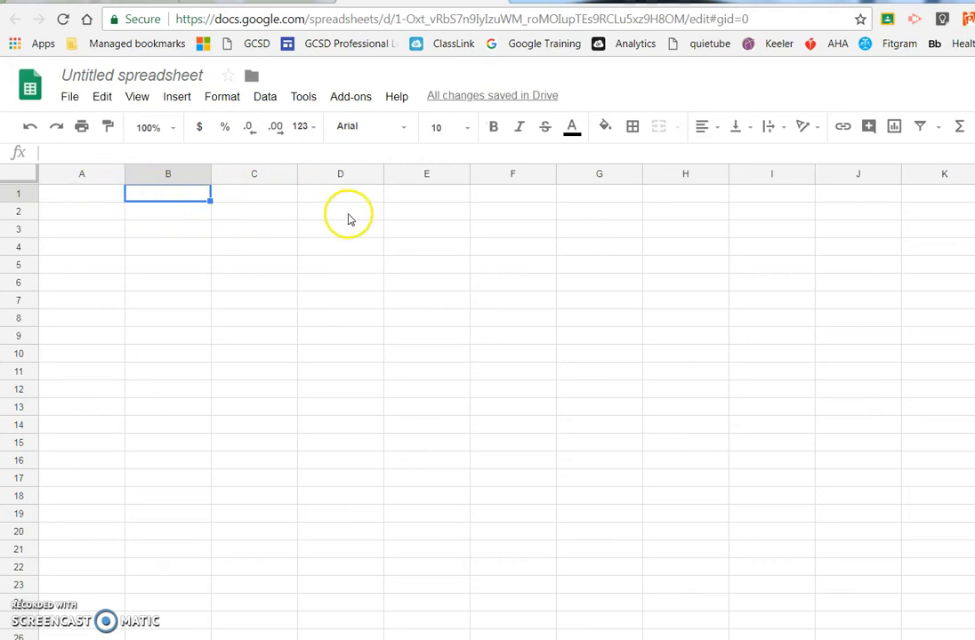
pyautogui.moveTo(161, 219)
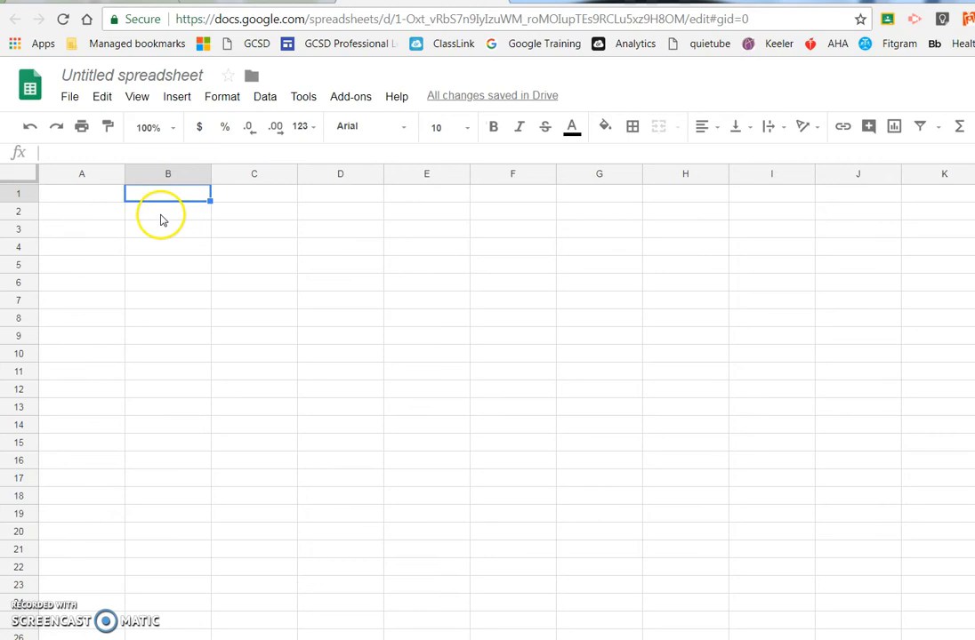
pyautogui.rightClick(163, 219)
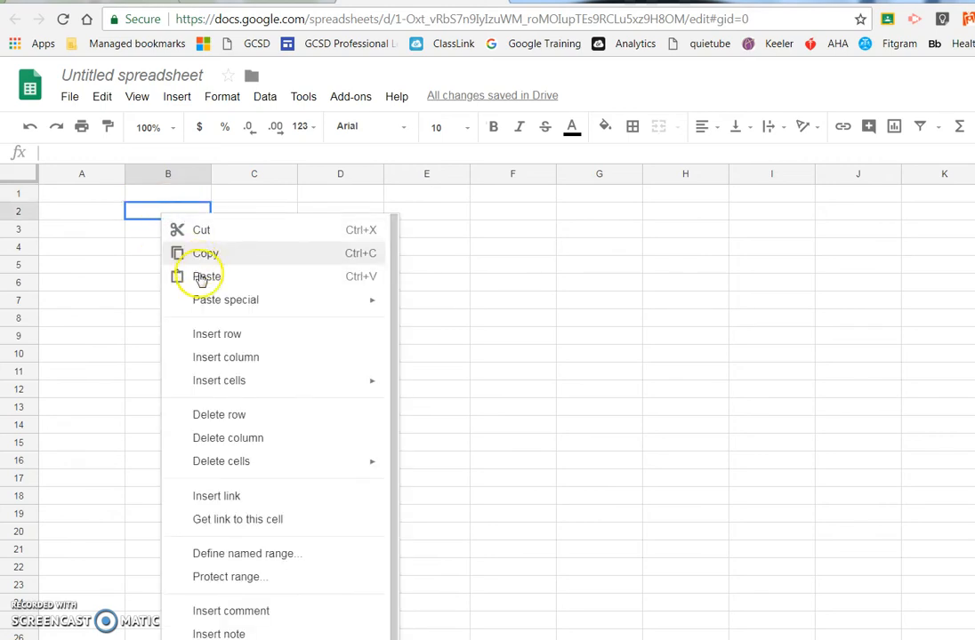
pyautogui.click(206, 277)
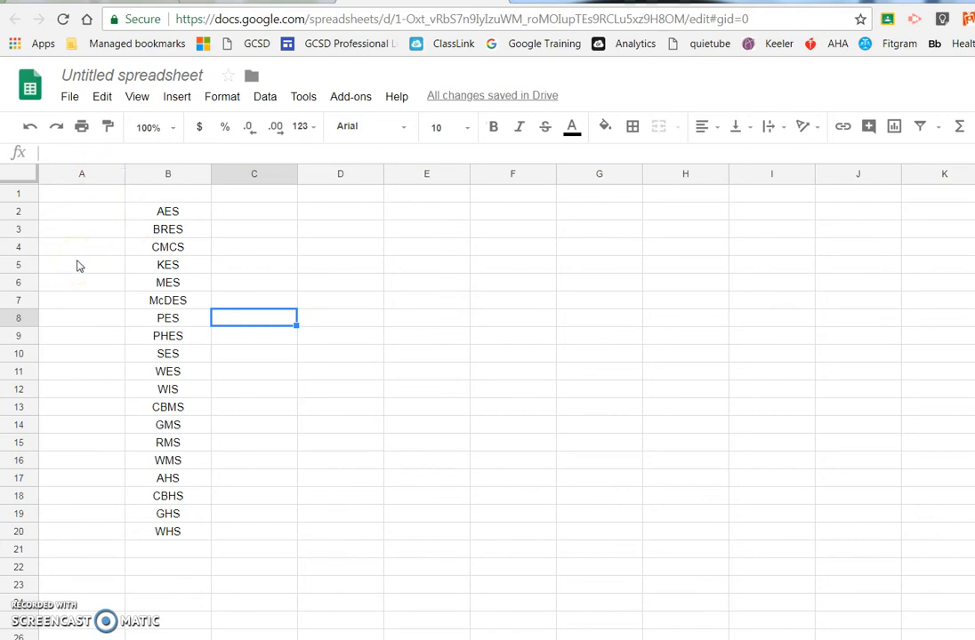
pyautogui.moveTo(106, 194)
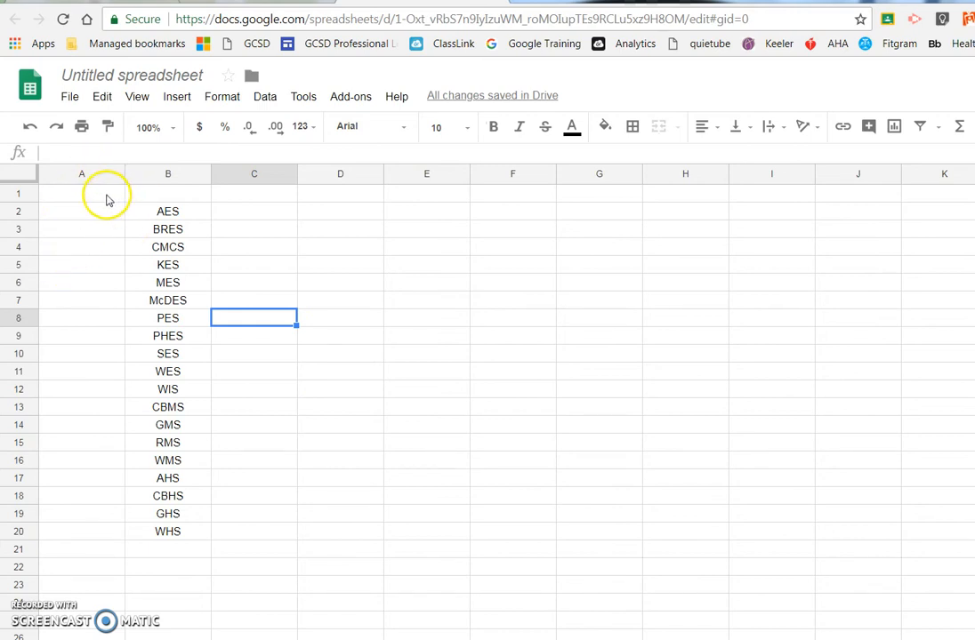
pyautogui.moveTo(101, 187)
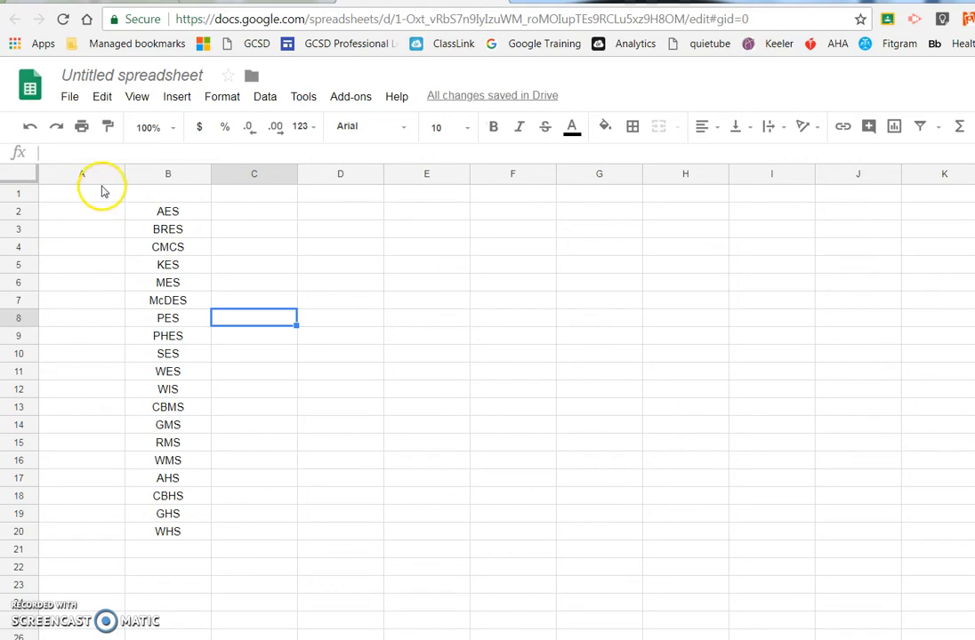
pyautogui.moveTo(71, 453)
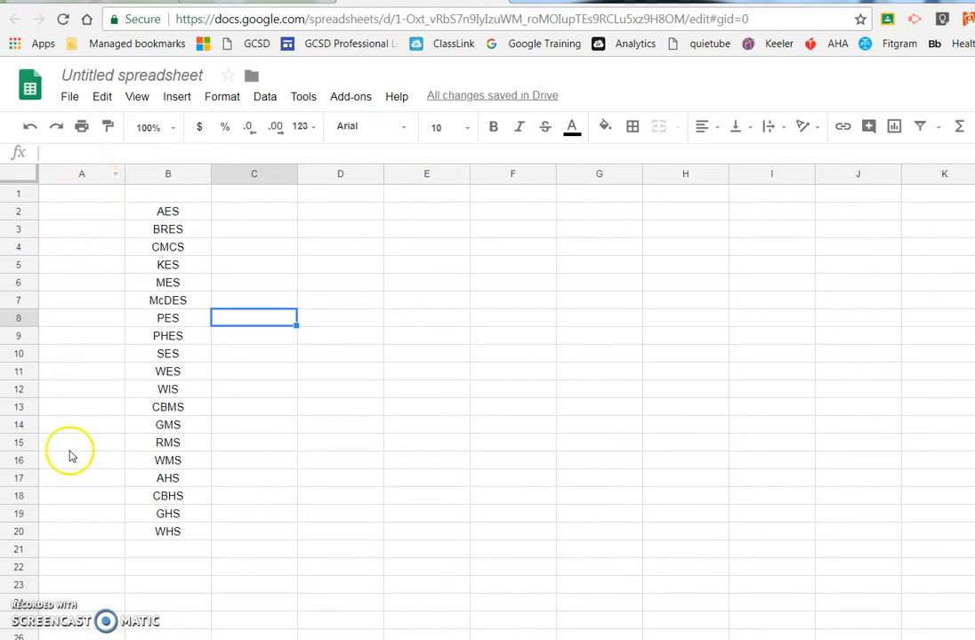
pyautogui.moveTo(114, 171)
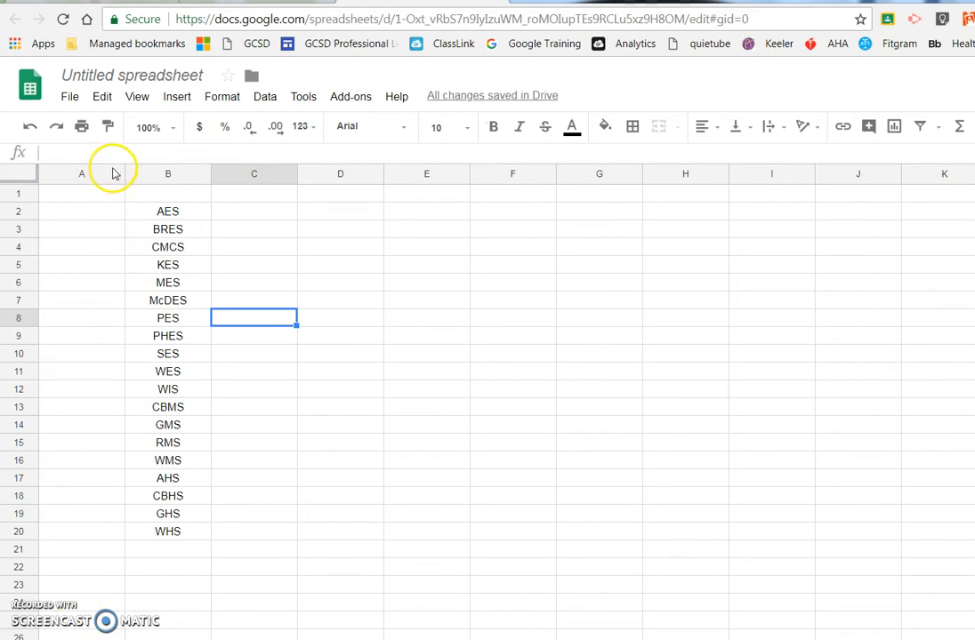
pyautogui.moveTo(118, 177)
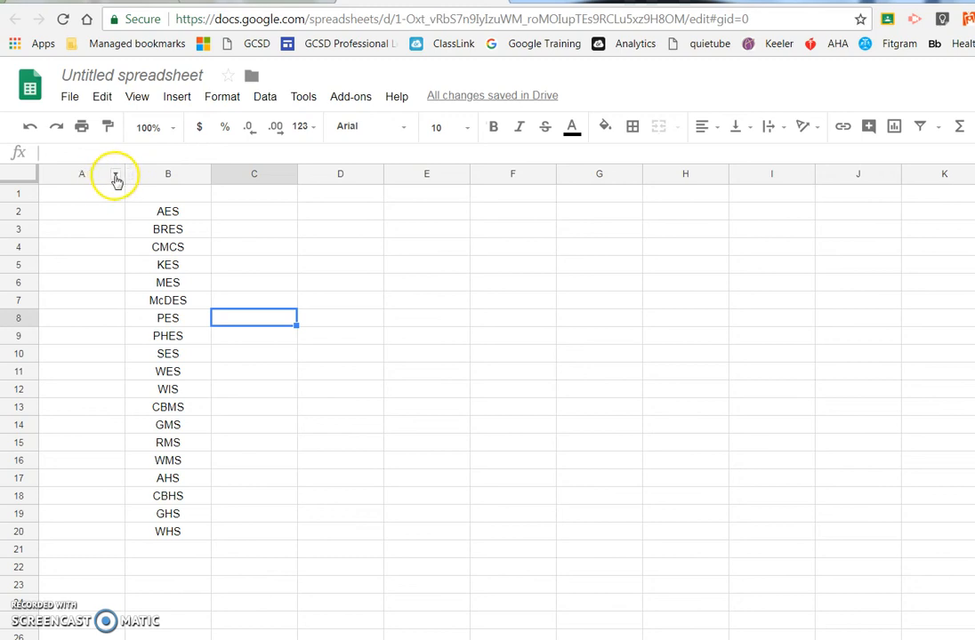
# - Select column A, beside the pasted school names
pyautogui.click(80, 211)
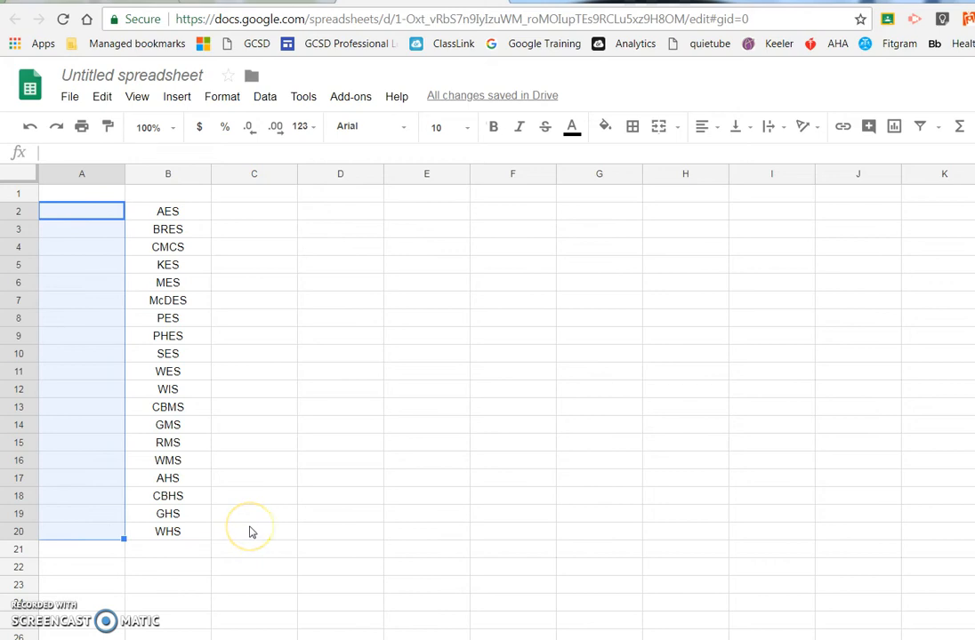
pyautogui.moveTo(114, 174)
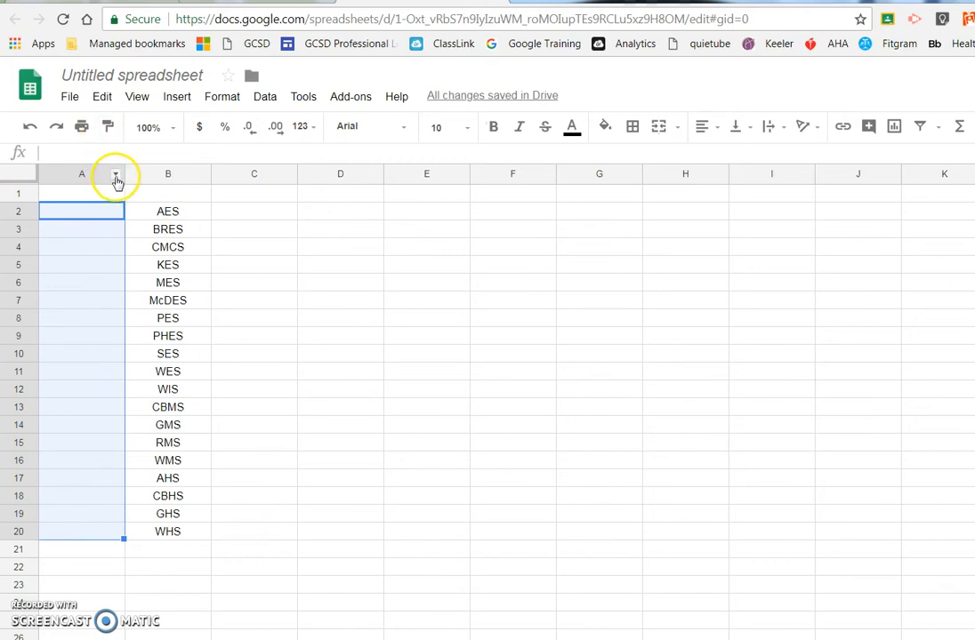
pyautogui.moveTo(109, 178)
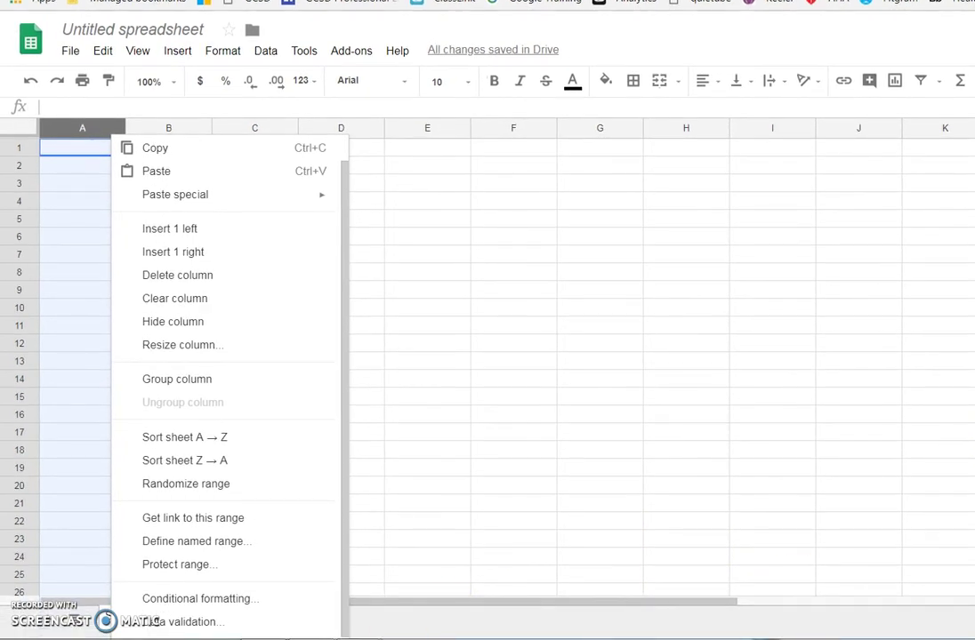
pyautogui.moveTo(181, 617)
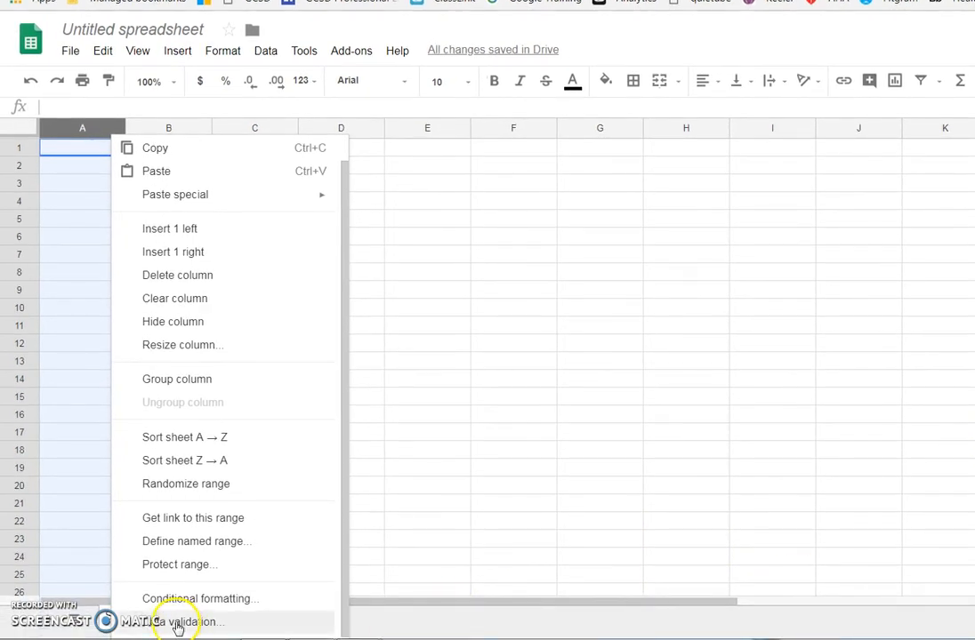
# - Open Data validation for column A and narrow its range to Sheet1!A2:A20
pyautogui.click(187, 622)
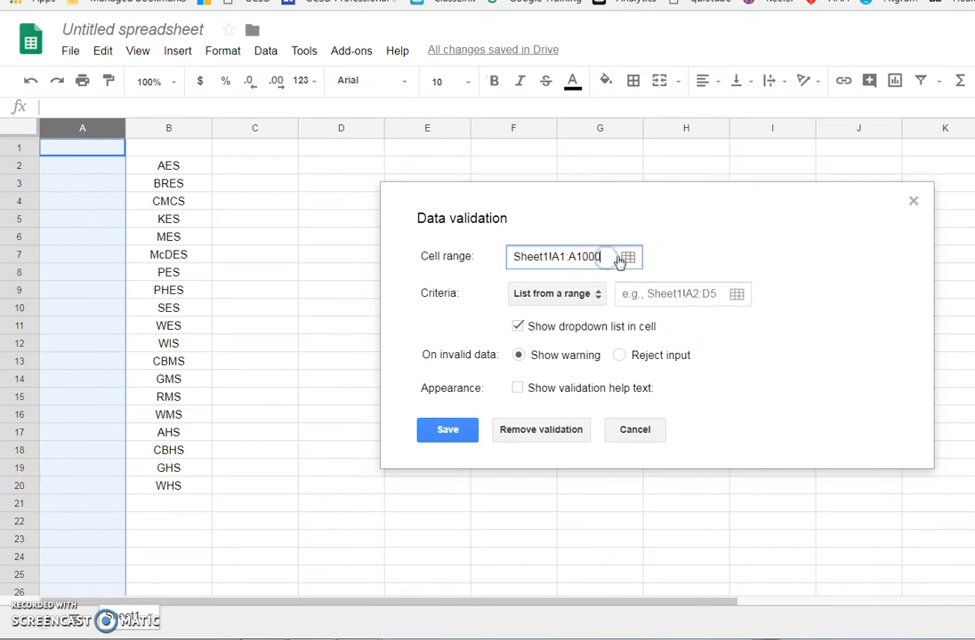
pyautogui.press('Backspace')
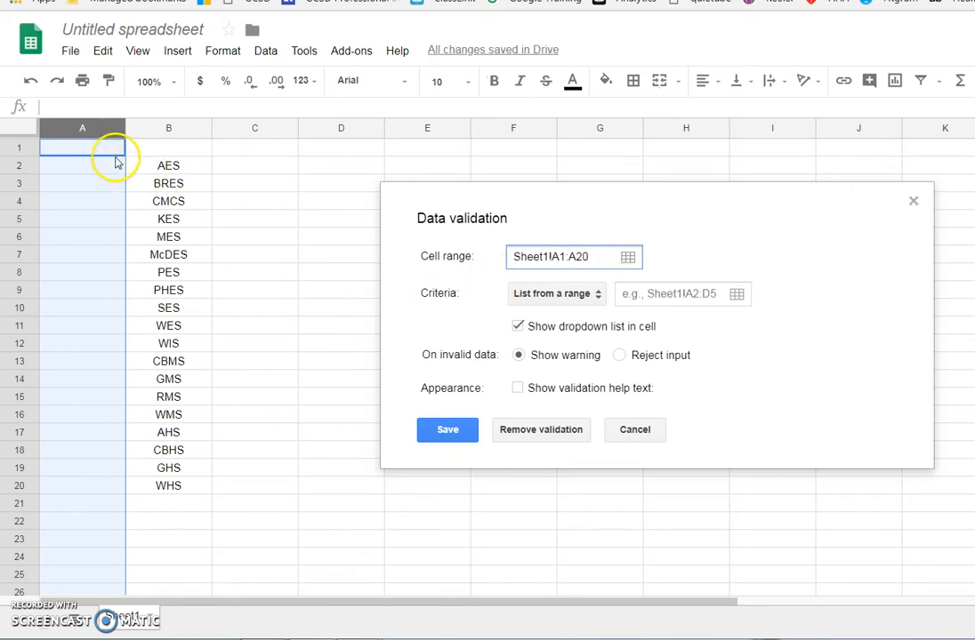
pyautogui.moveTo(82, 149)
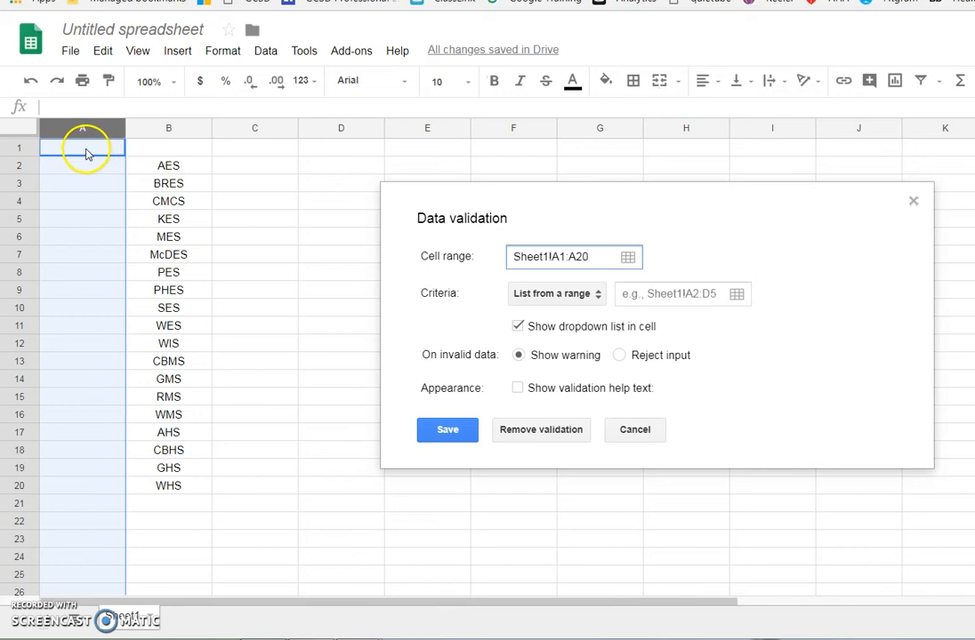
pyautogui.click(565, 257)
pyautogui.write('2')
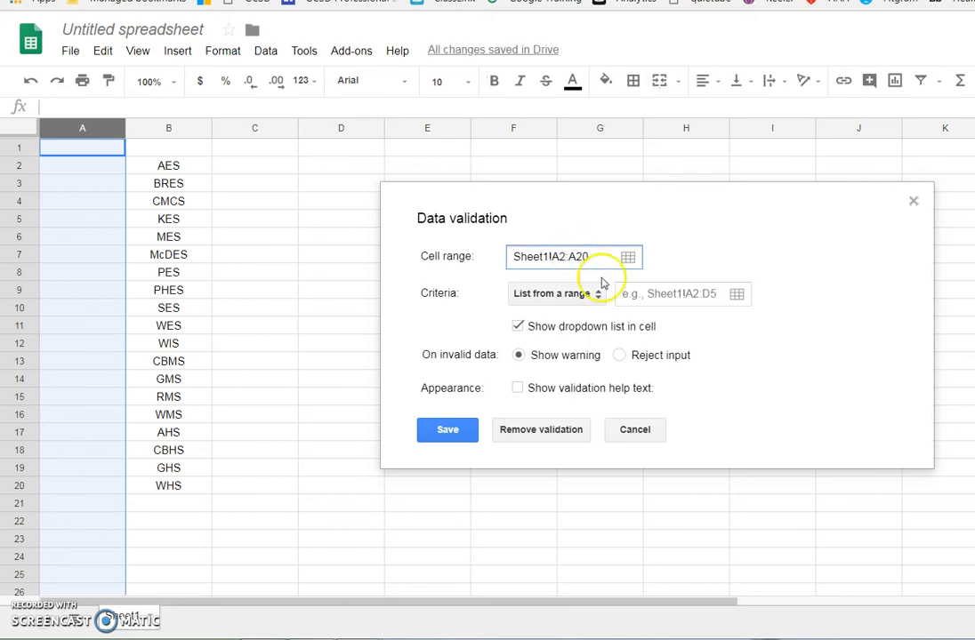
pyautogui.moveTo(566, 311)
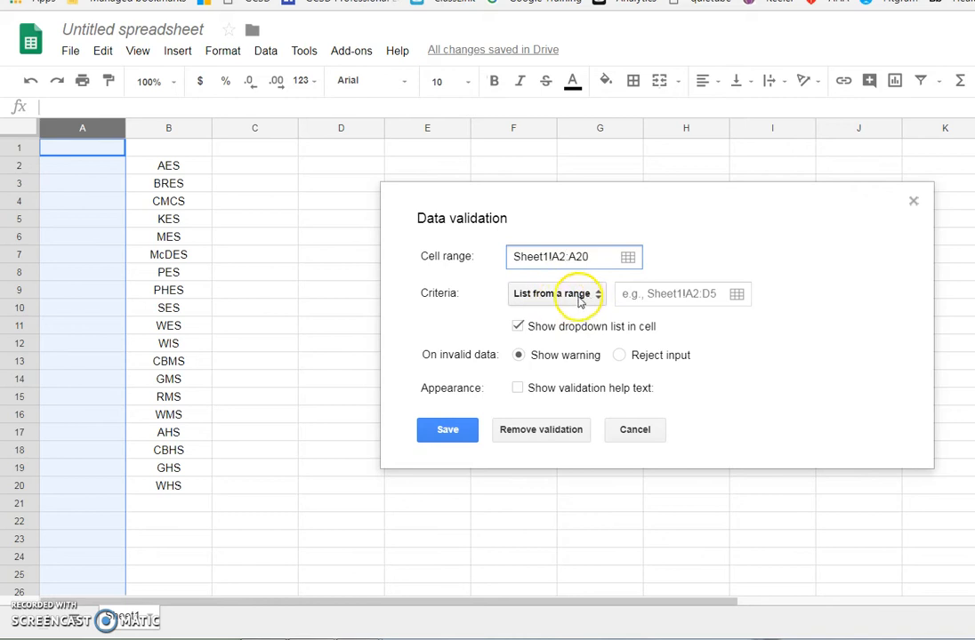
# - Save a Checkbox validation rule so A2:A20 gets unchecked boxes
pyautogui.click(556, 294)
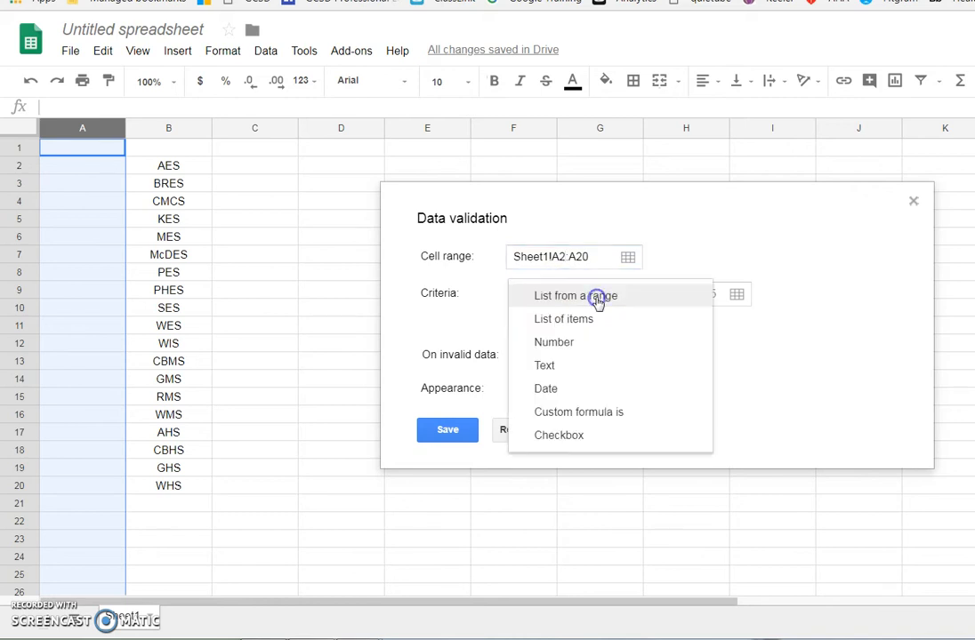
pyautogui.moveTo(570, 435)
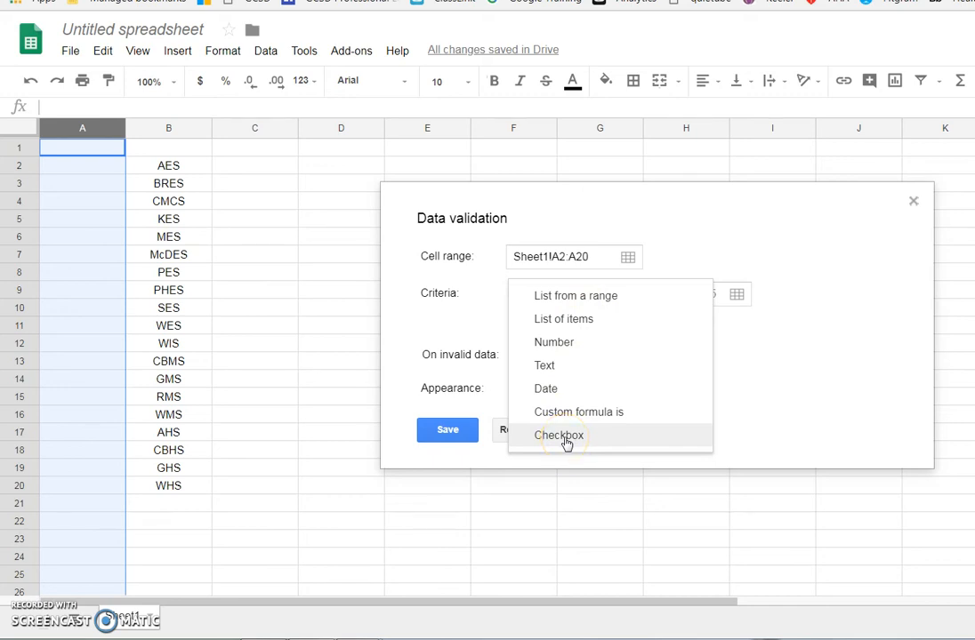
pyautogui.click(560, 435)
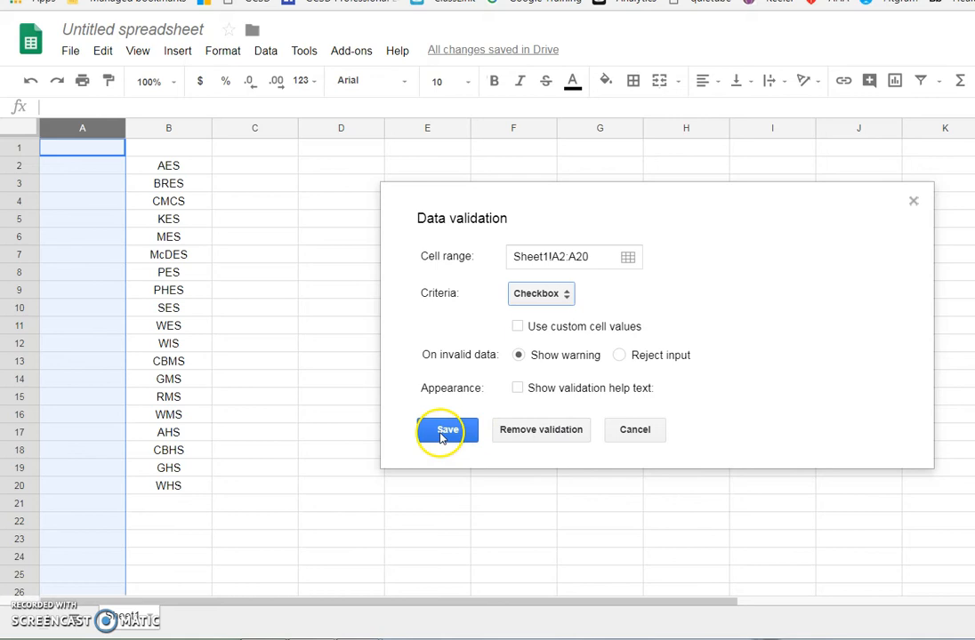
pyautogui.click(443, 431)
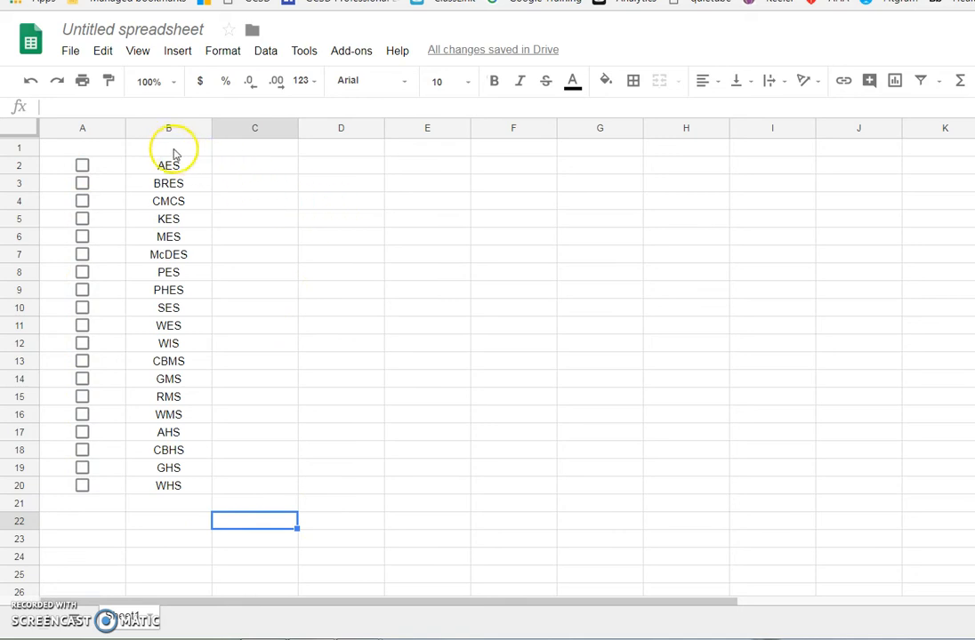
pyautogui.click(168, 148)
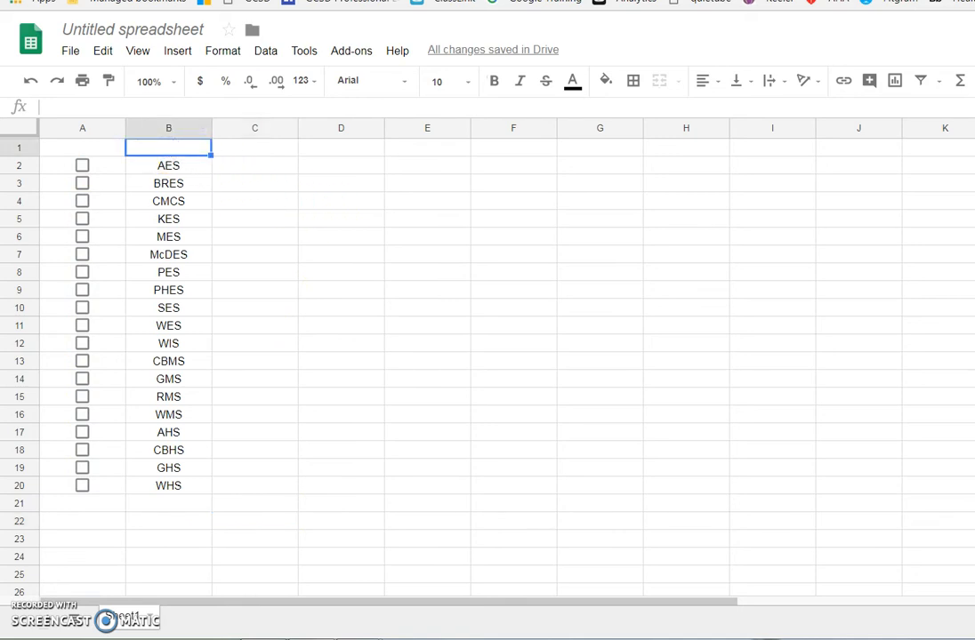
# - Enter the header 'August Mtg' in cell A1
pyautogui.click(82, 147)
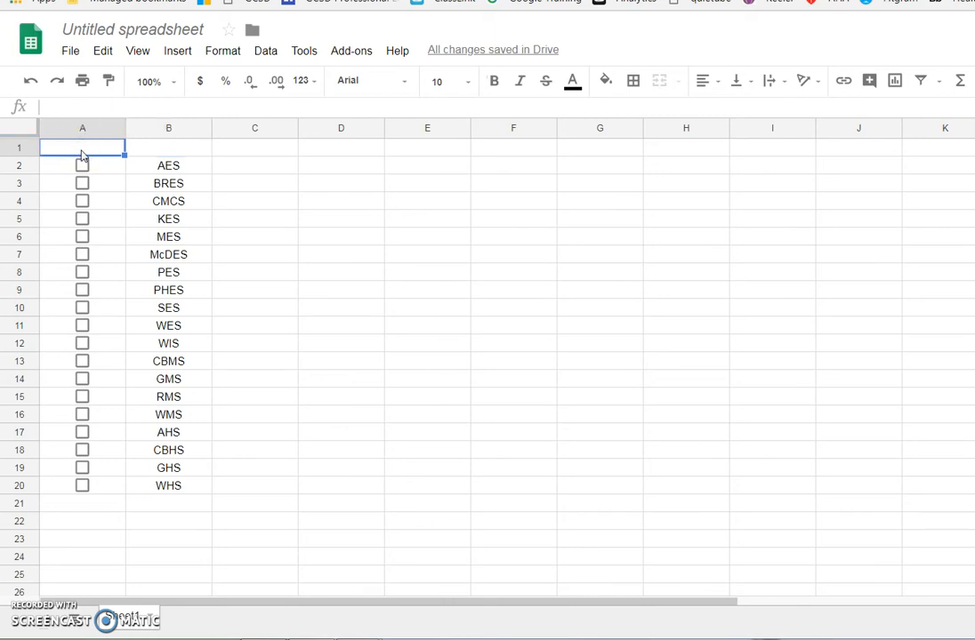
pyautogui.write('August M')
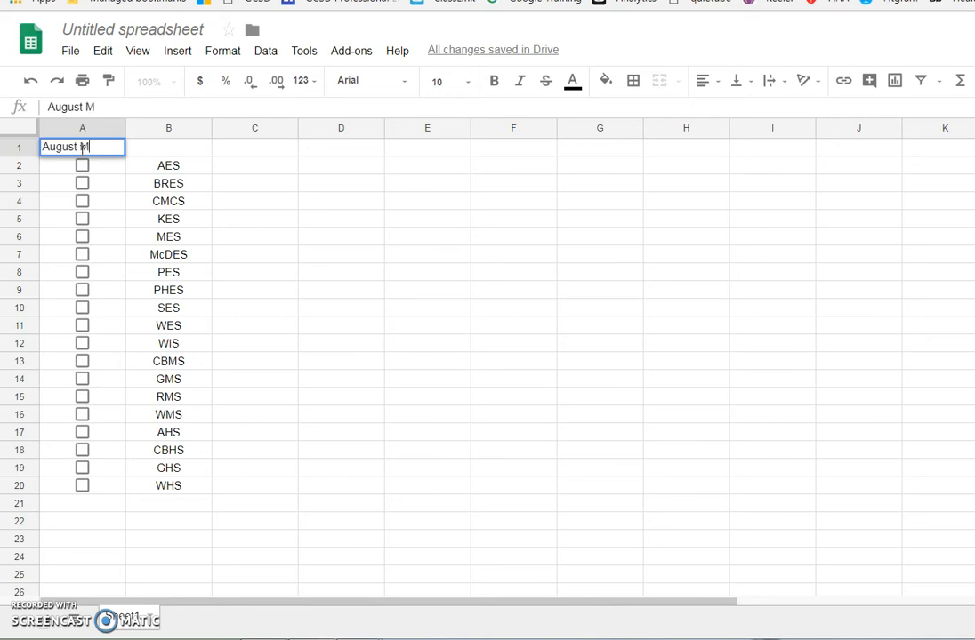
pyautogui.write('tg')
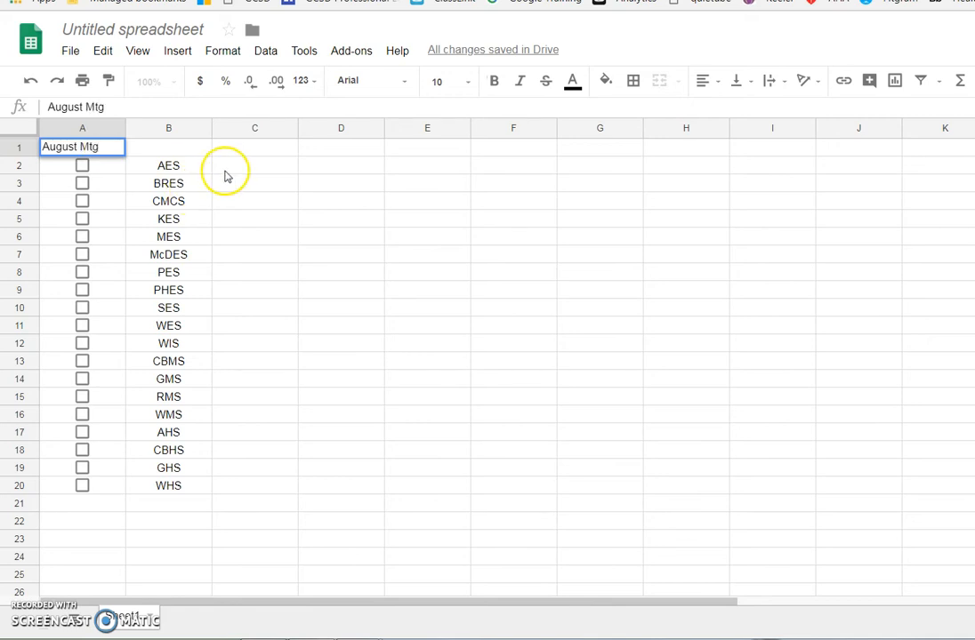
pyautogui.click(254, 272)
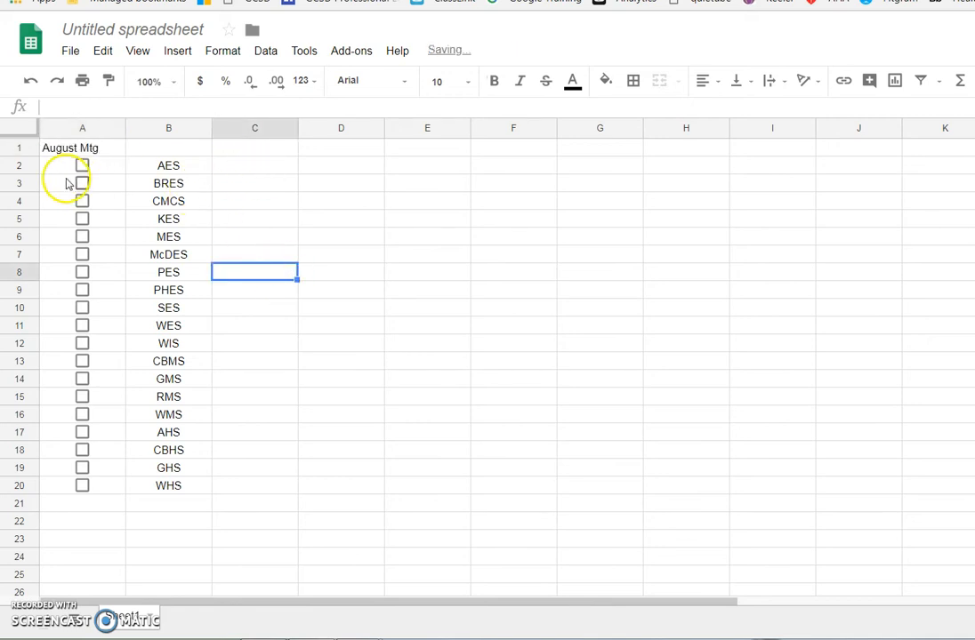
# - Copy the A2:B20 checkbox-and-school block into columns D–E and G–H
pyautogui.click(82, 165)
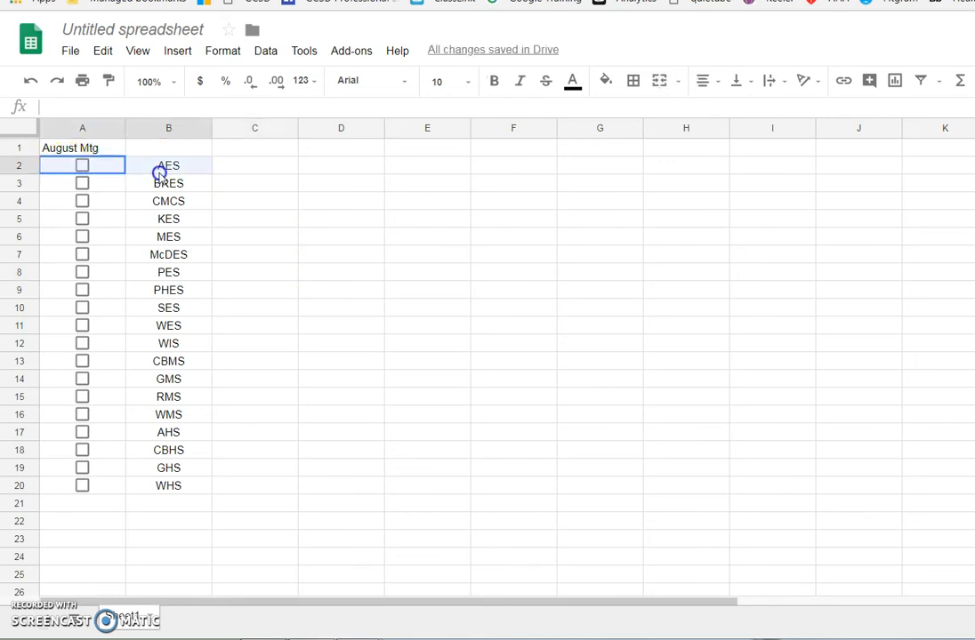
pyautogui.rightClick(182, 459)
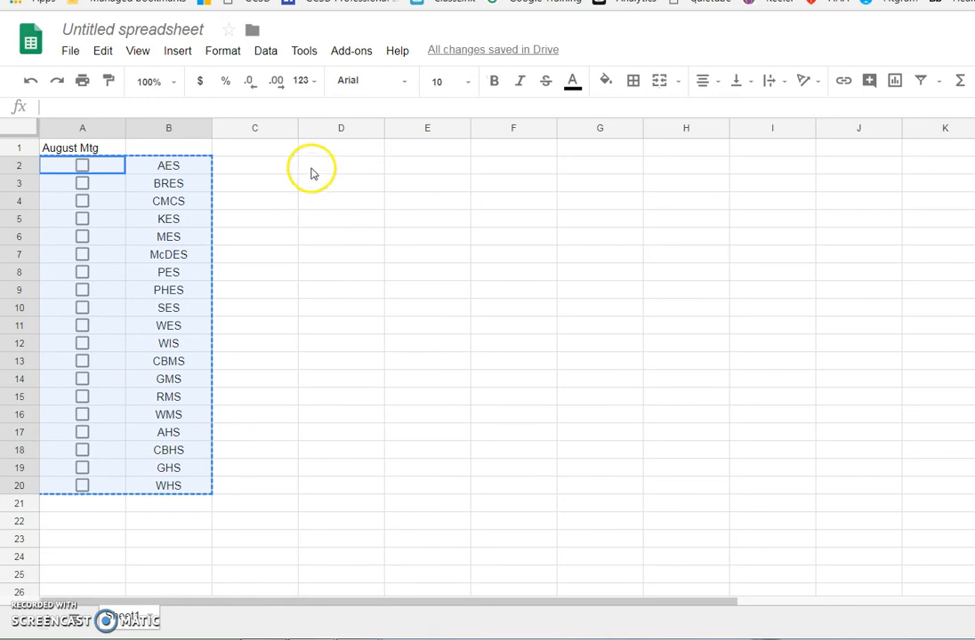
pyautogui.rightClick(341, 166)
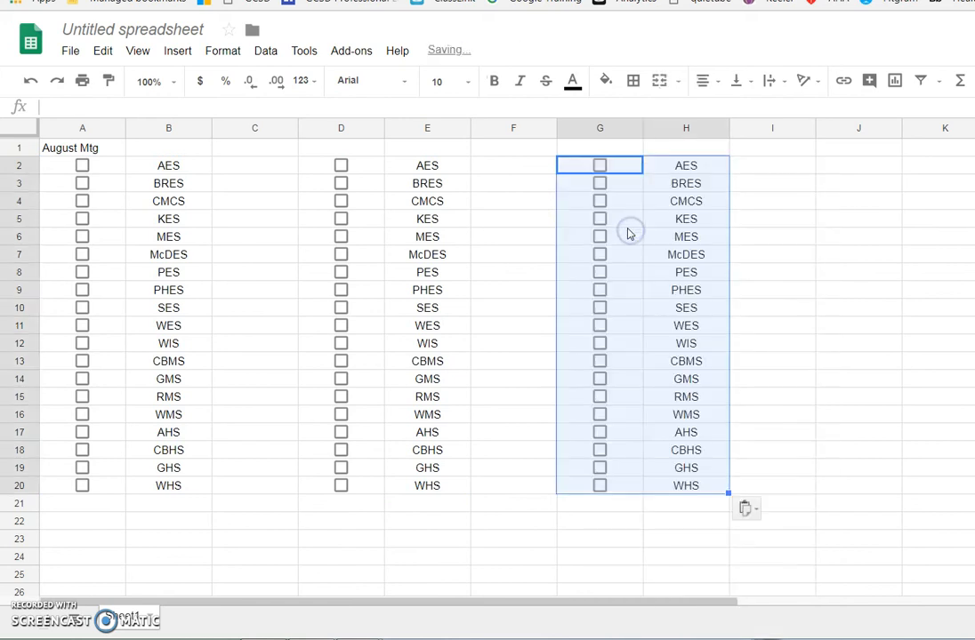
pyautogui.moveTo(298, 144)
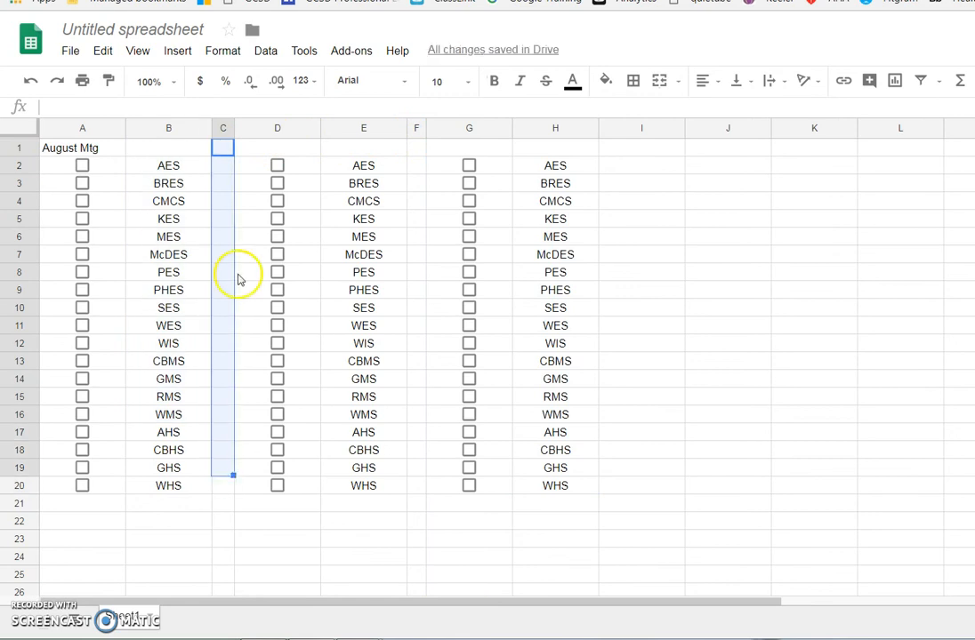
pyautogui.moveTo(605, 81)
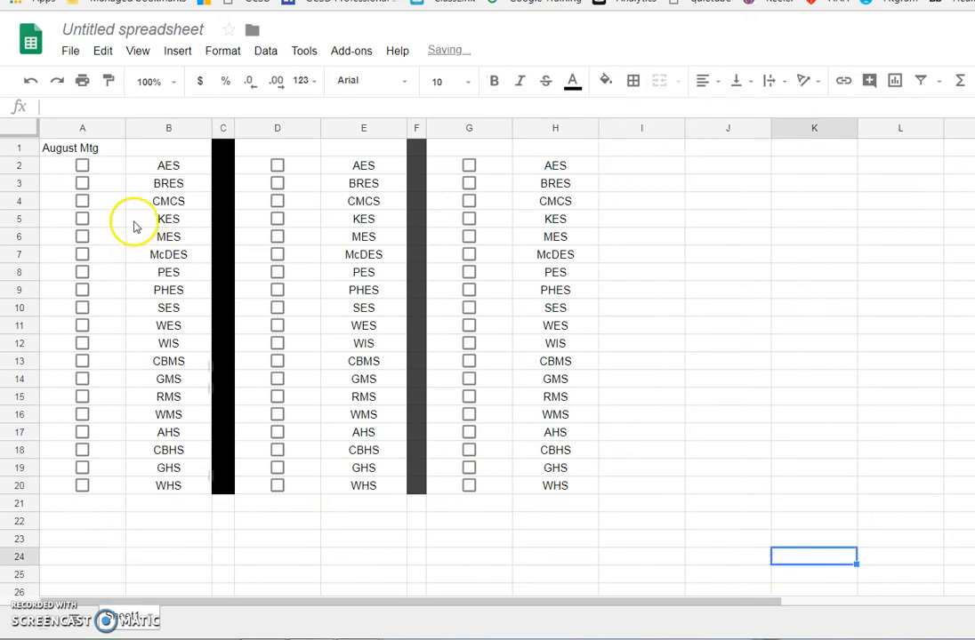
# - Select header cell D1 above the second checkbox block
pyautogui.click(276, 148)
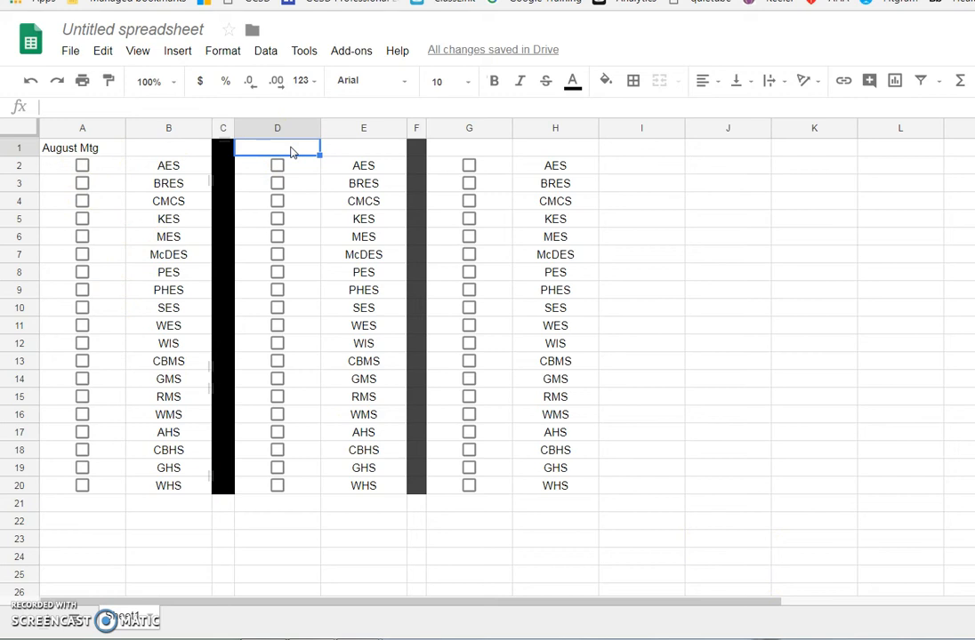
# - Type 'Fall Site Visit' as the header in cell D1
pyautogui.write('Fall Site')
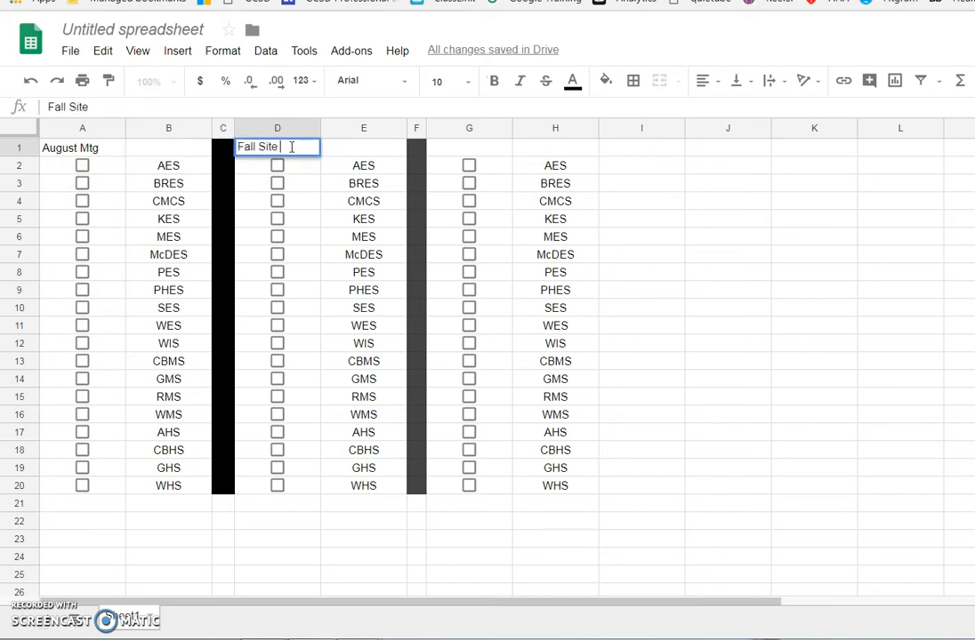
pyautogui.write('Visit')
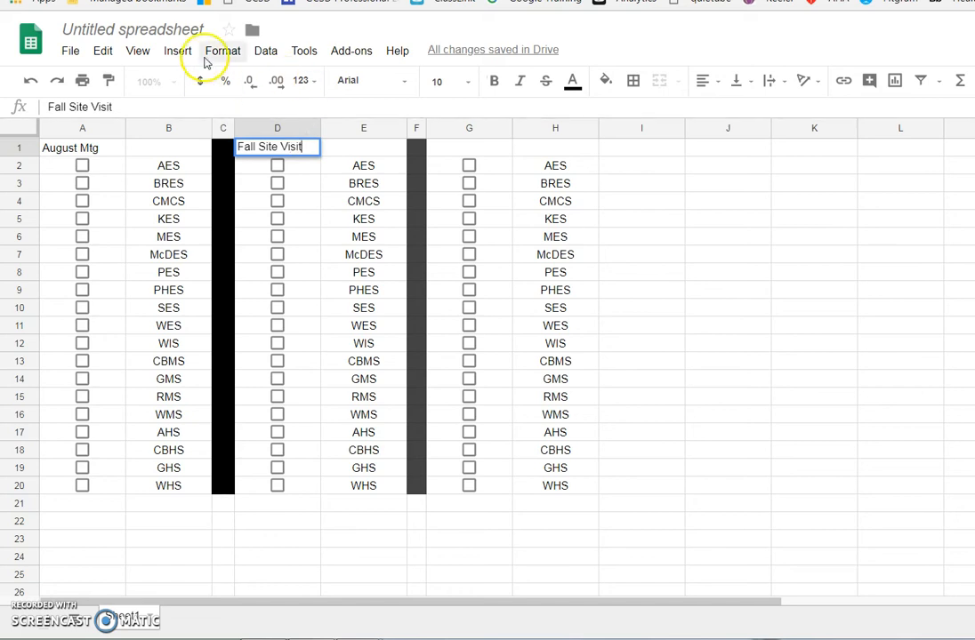
pyautogui.click(131, 29)
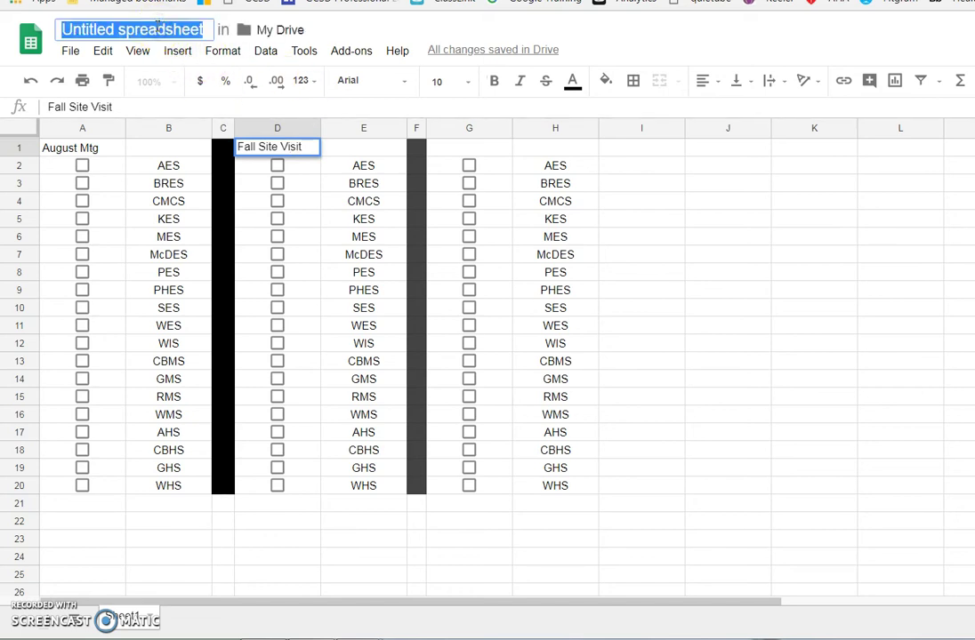
# - Title the file 'PE Schools Roster Checklist' and return to the sheet
pyautogui.write('PE Schools Roster C')
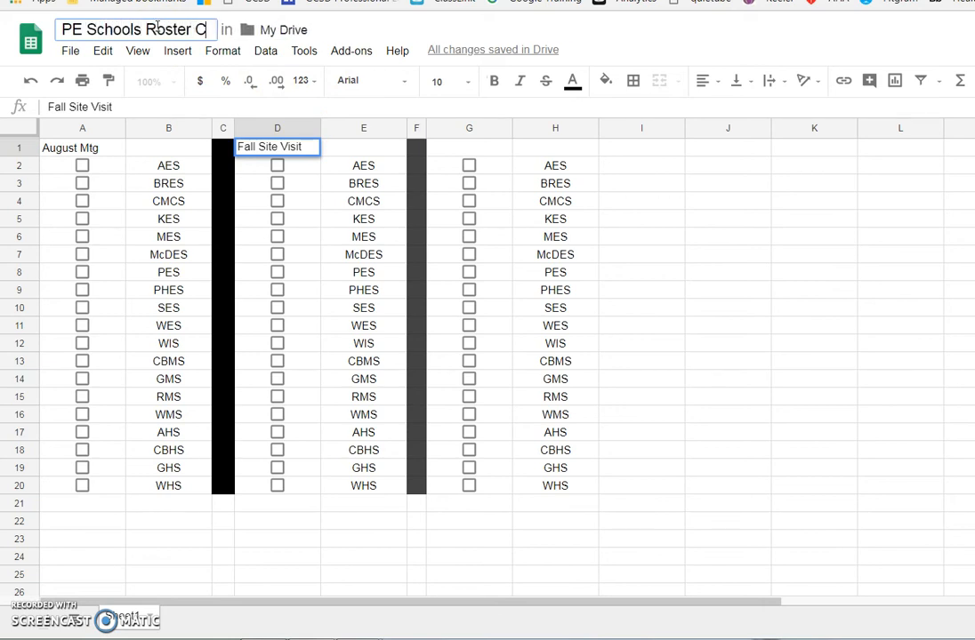
pyautogui.write('hecklist')
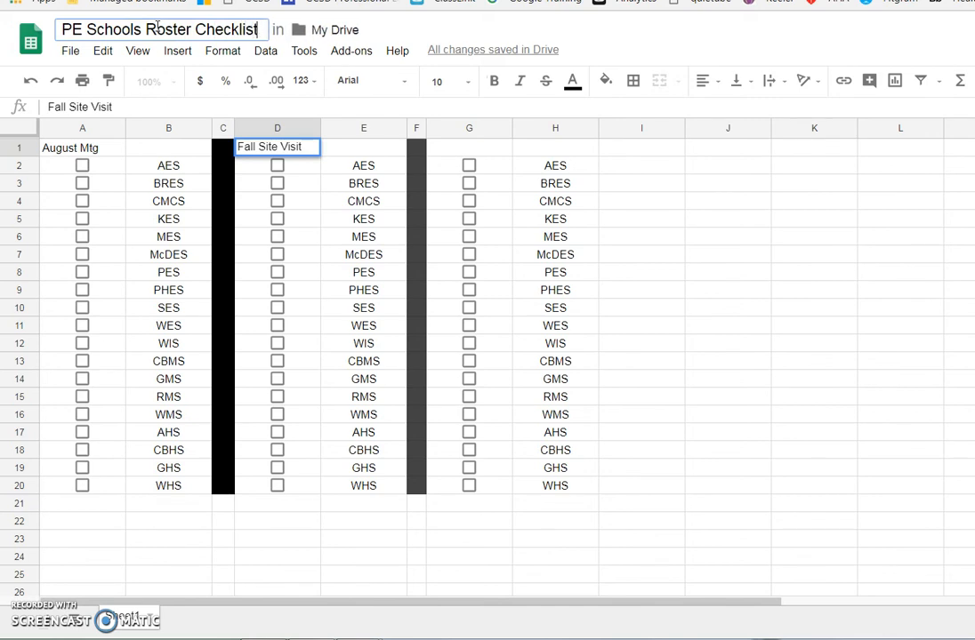
pyautogui.moveTo(615, 33)
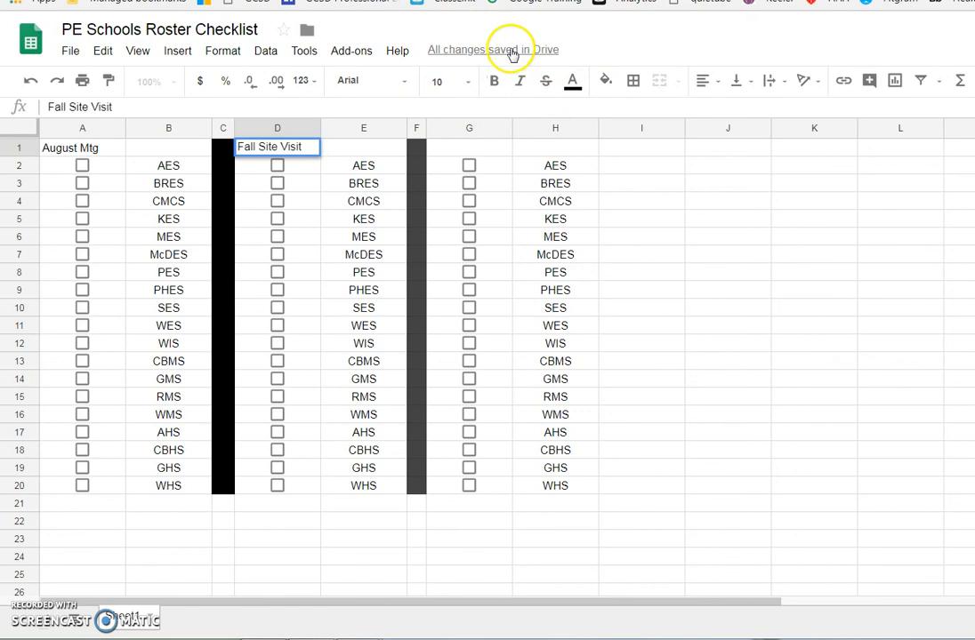
pyautogui.click(727, 344)
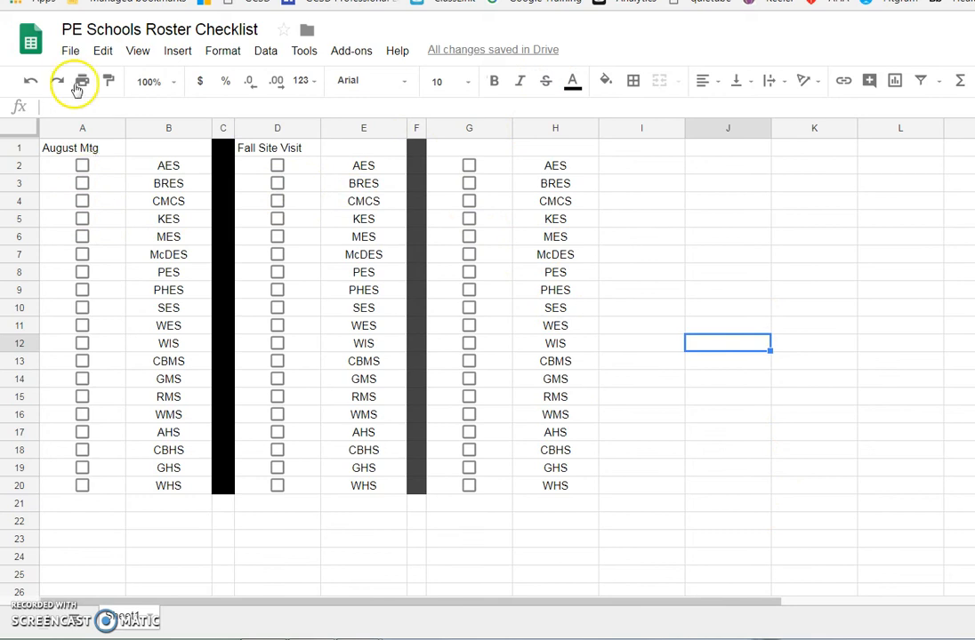
pyautogui.click(70, 50)
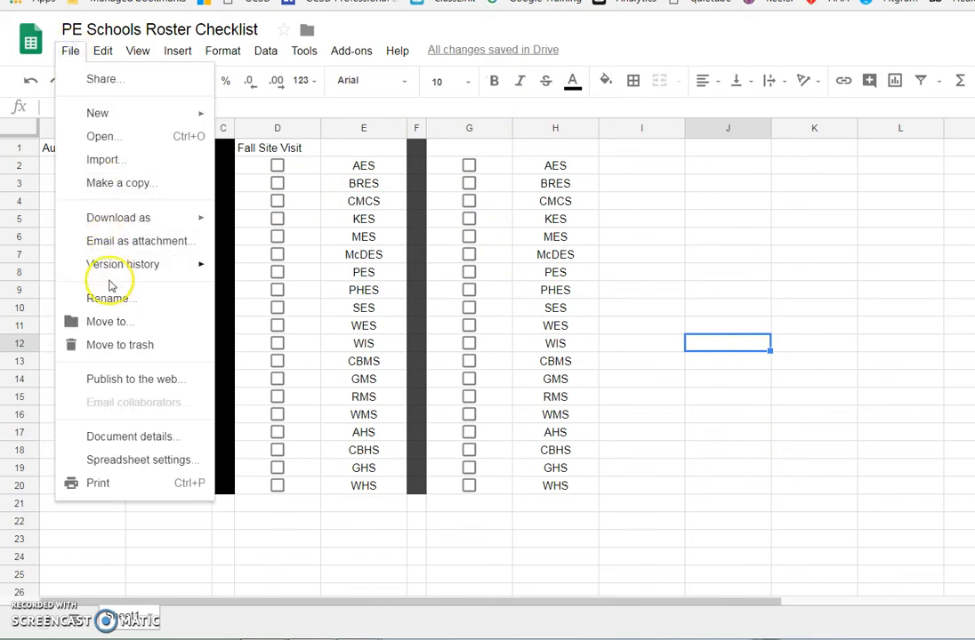
pyautogui.moveTo(134, 182)
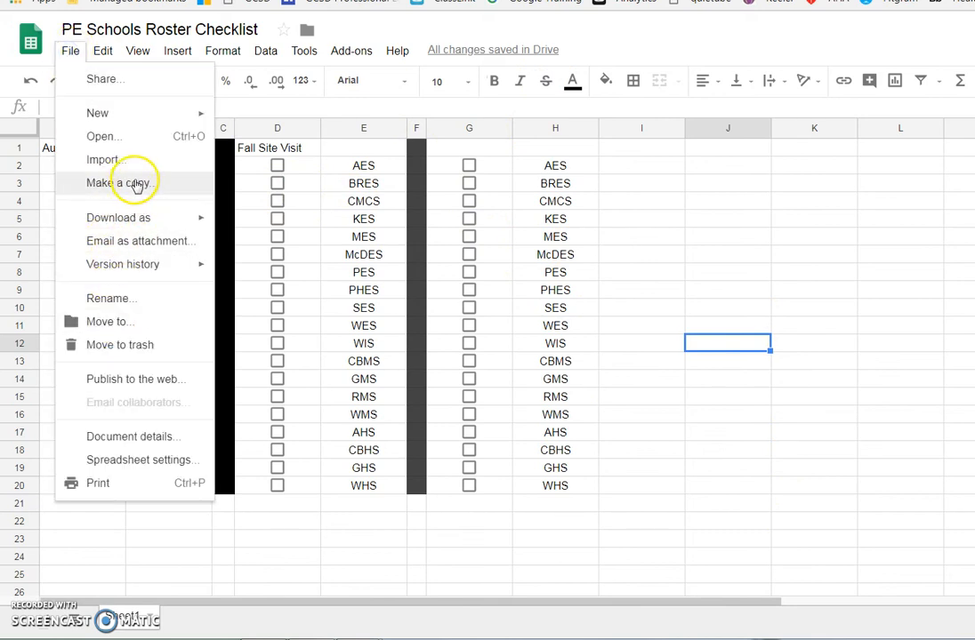
pyautogui.moveTo(105, 485)
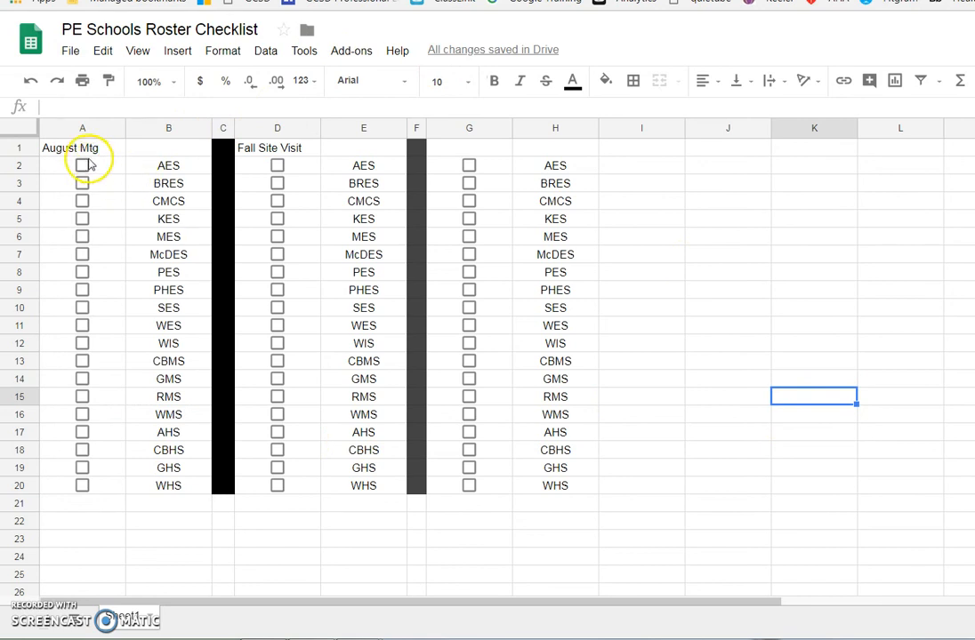
# - Tick AES and another school under August Mtg, and CBMS under Fall Site Visit
pyautogui.click(82, 166)
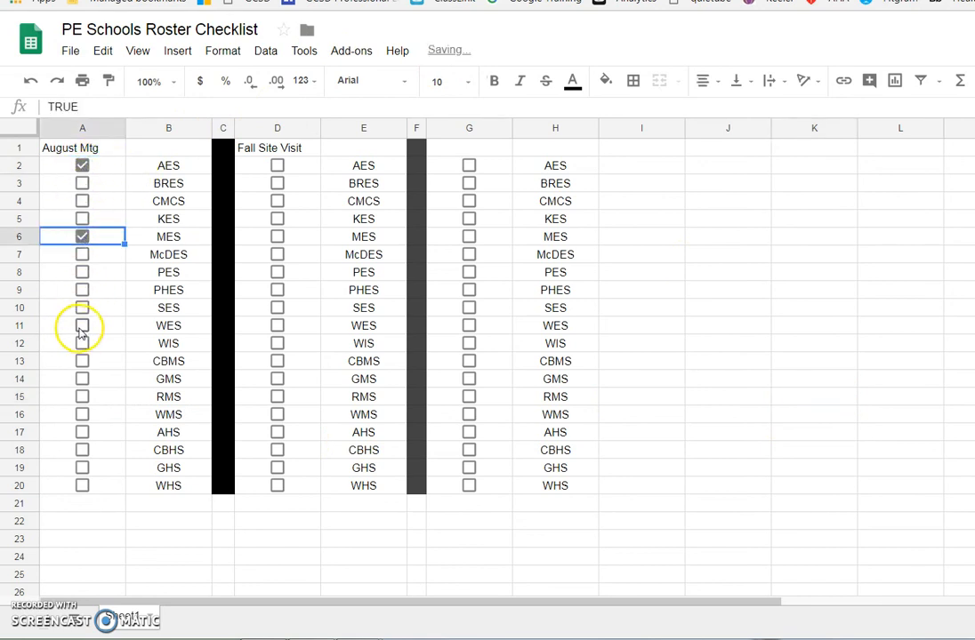
pyautogui.click(82, 308)
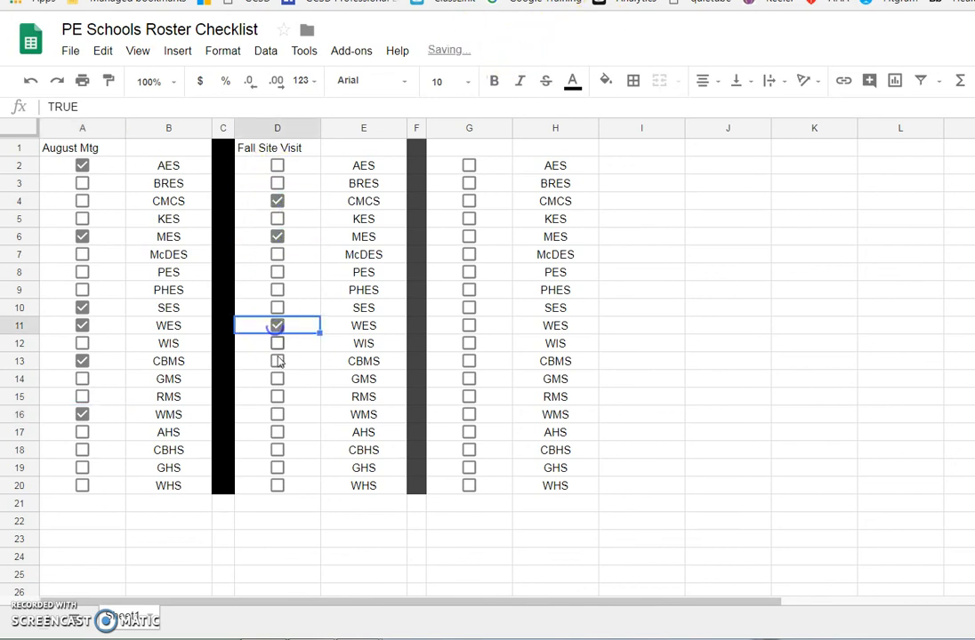
pyautogui.click(277, 362)
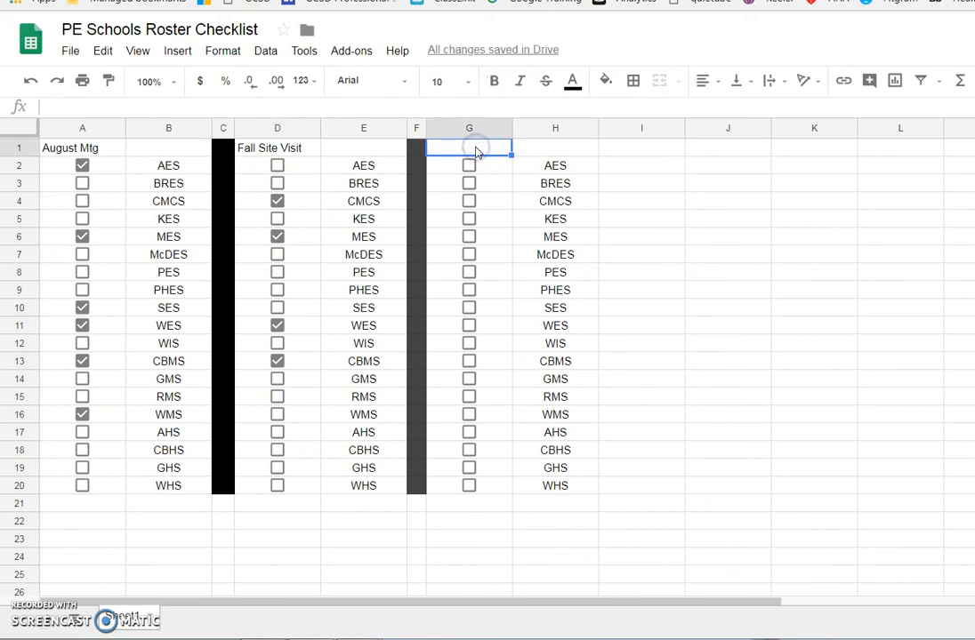
pyautogui.moveTo(651, 148)
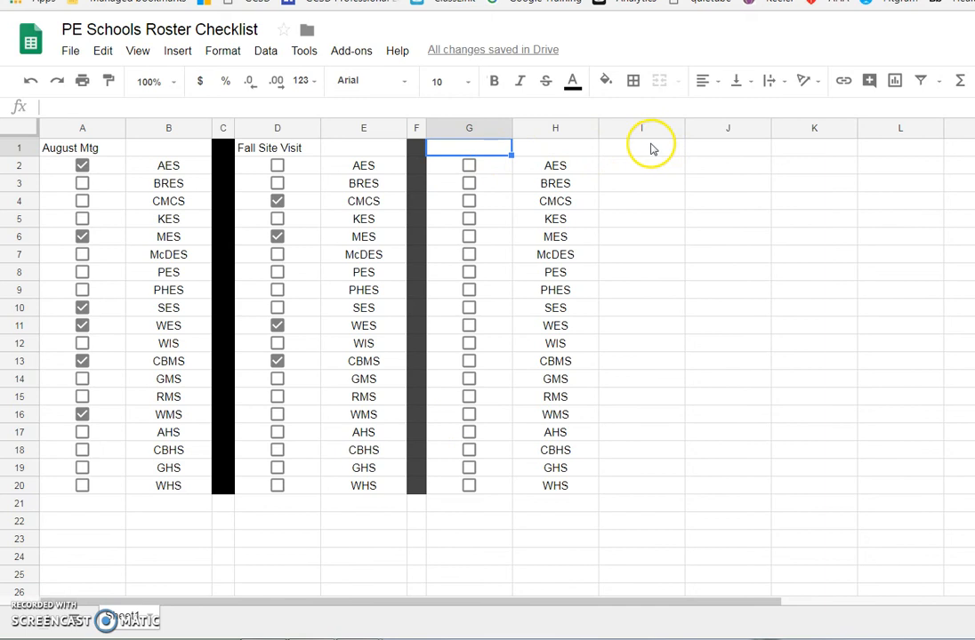